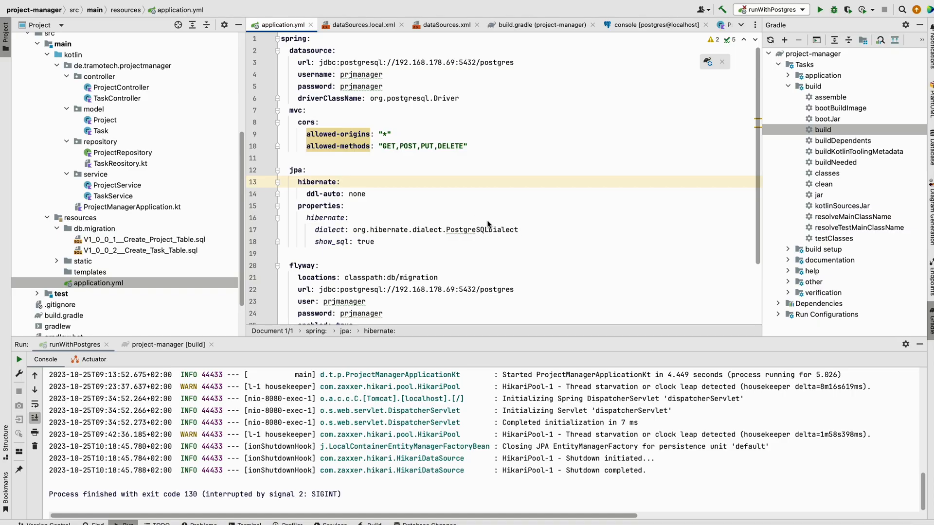
pyautogui.moveTo(475, 200)
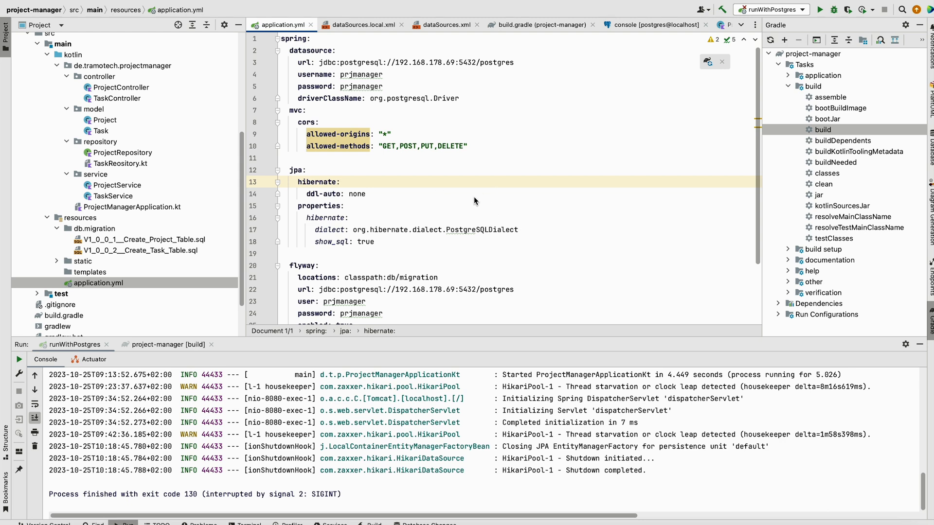
pyautogui.moveTo(437, 214)
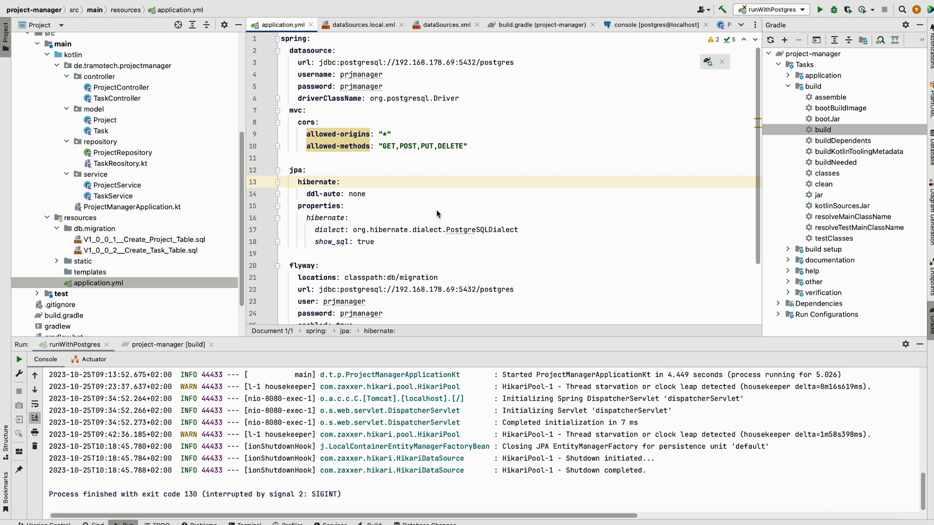
pyautogui.moveTo(466, 212)
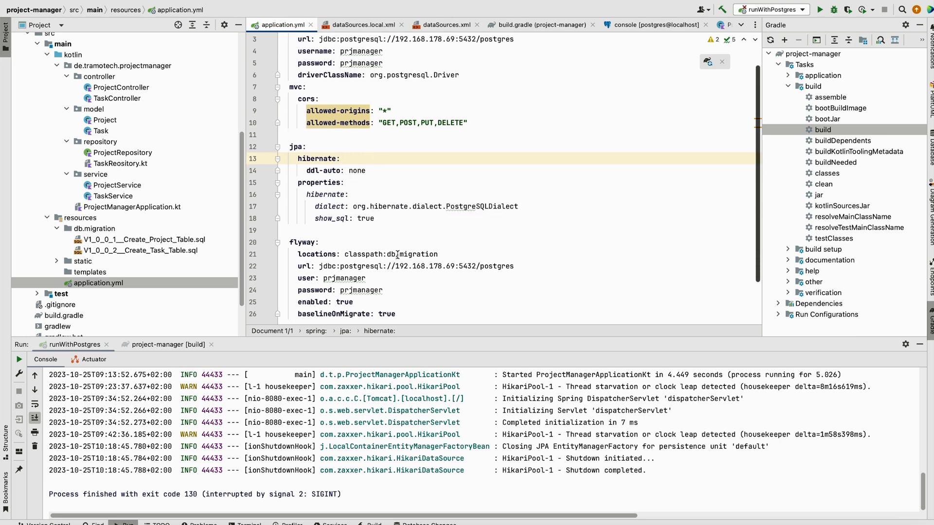
# Step: Replace the datasource username in application.yml with the ${db_user} placeholder
pyautogui.scroll(3)
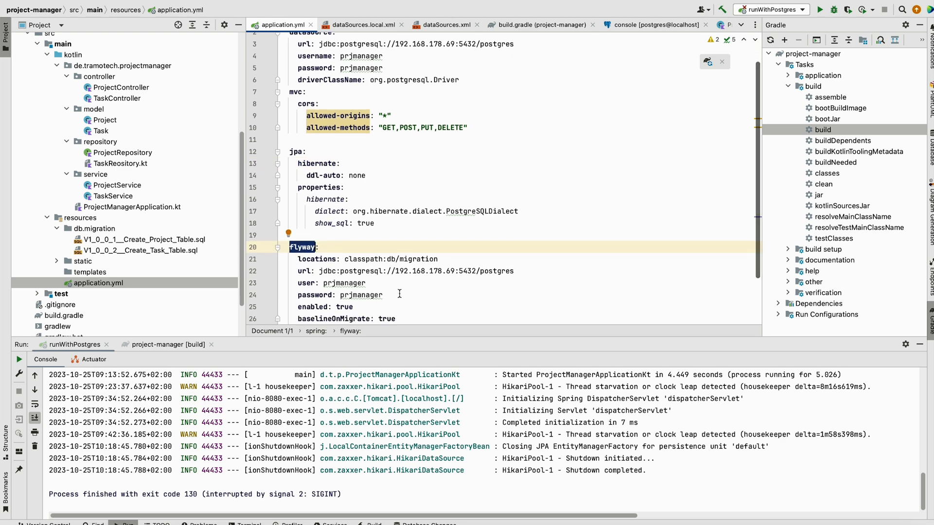
pyautogui.scroll(3)
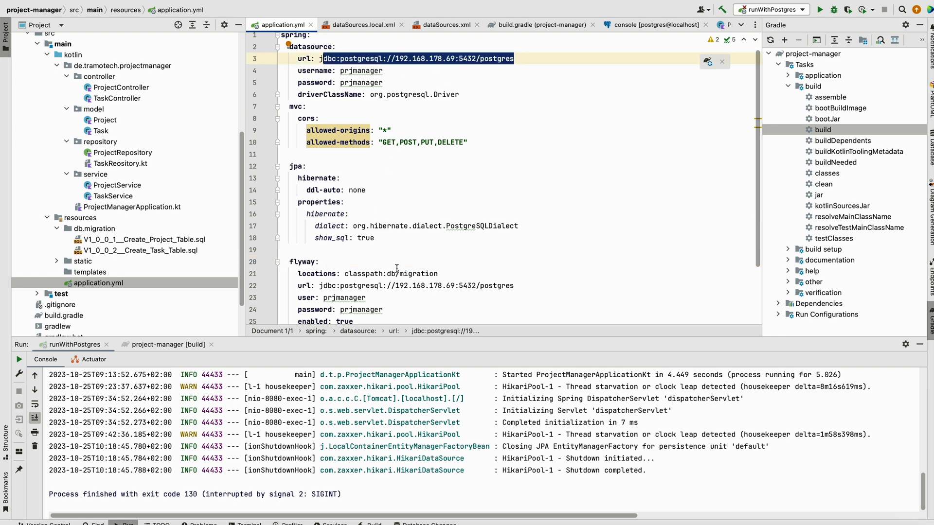
pyautogui.scroll(3)
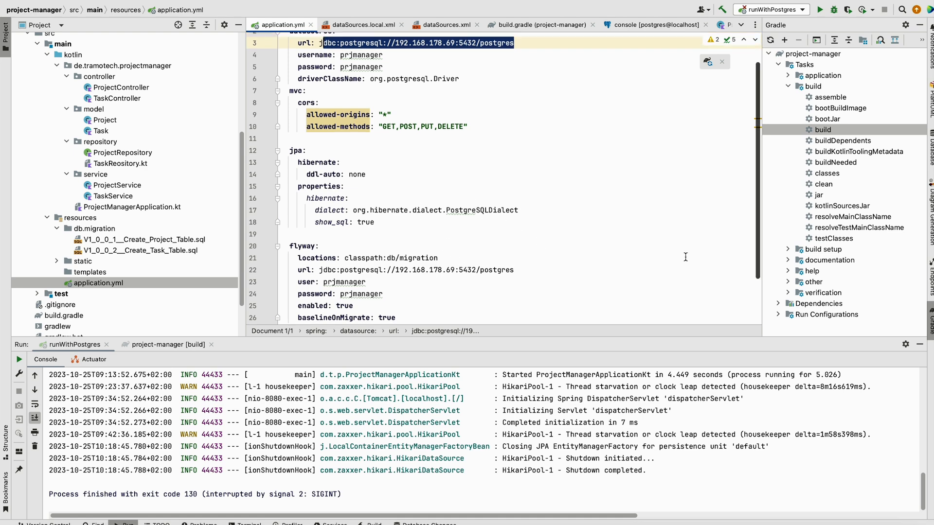
pyautogui.moveTo(510, 60)
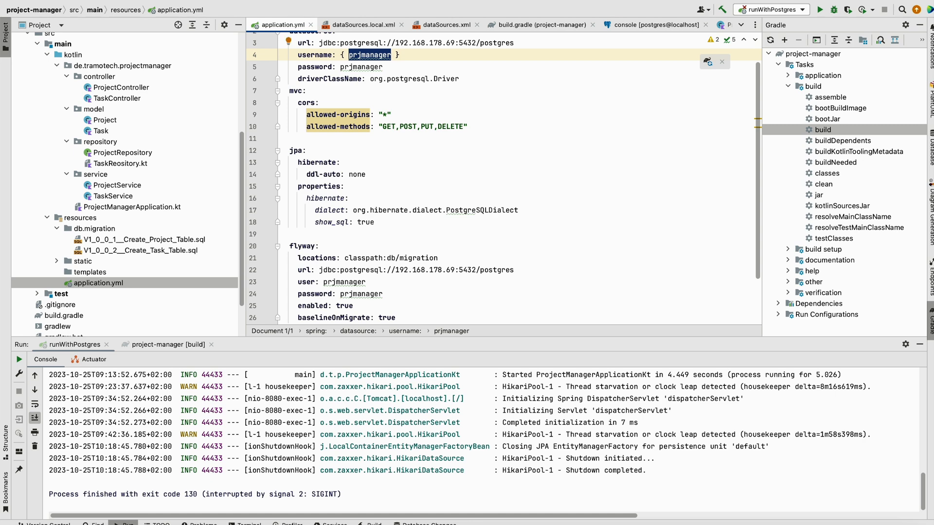
pyautogui.write('${db')
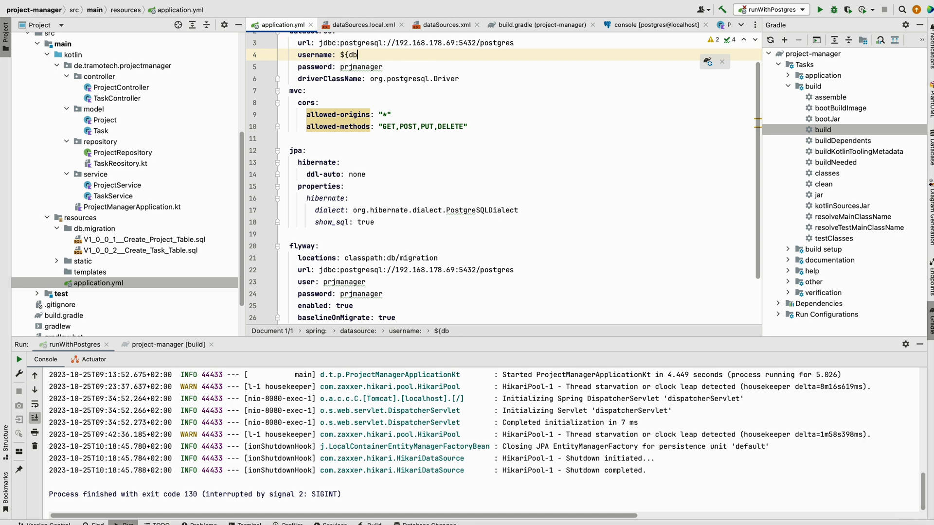
pyautogui.write('_user')
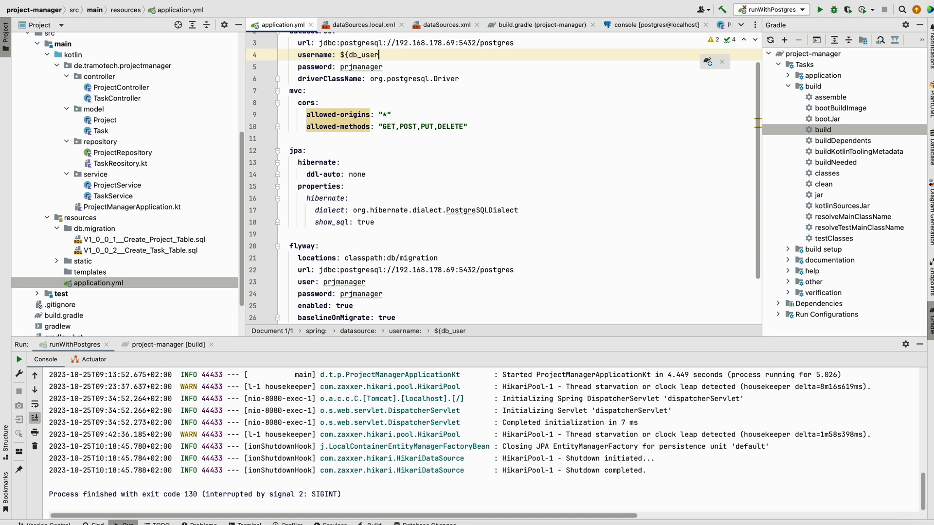
# Step: Replace the datasource password and flyway user values with ${db_user}/${db_password} placeholders
pyautogui.doubleClick(352, 67)
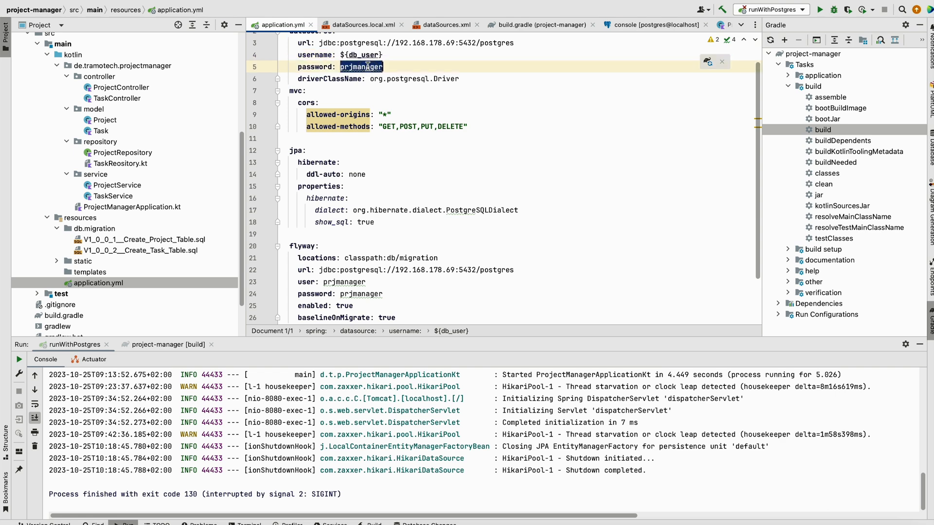
pyautogui.write('${db_user}')
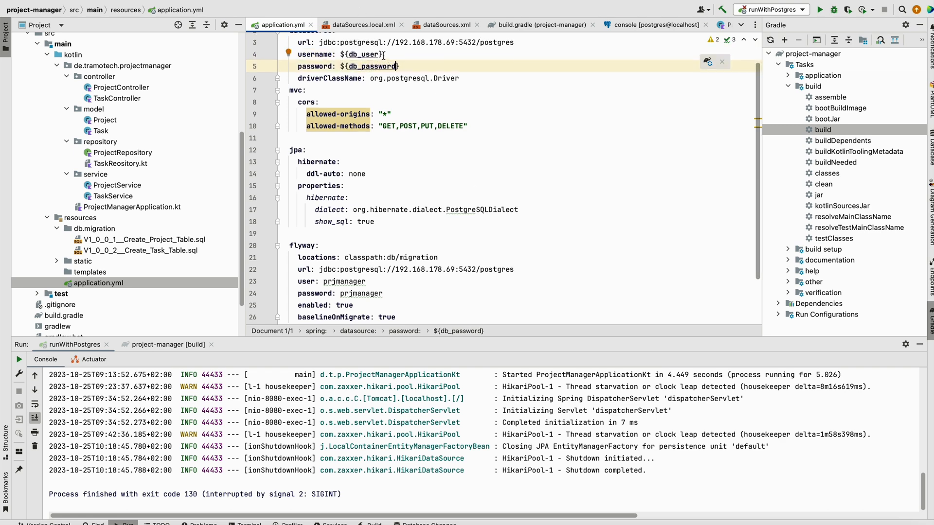
pyautogui.doubleClick(362, 54)
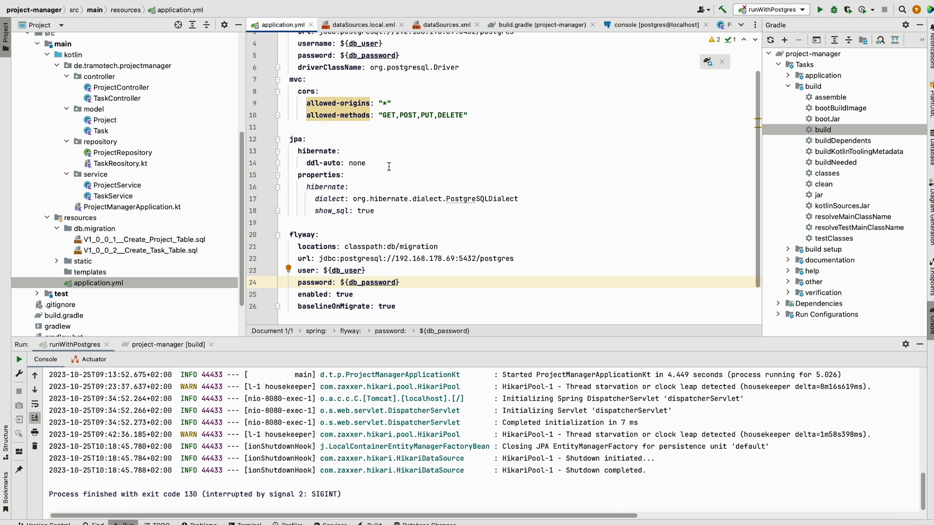
pyautogui.moveTo(393, 199)
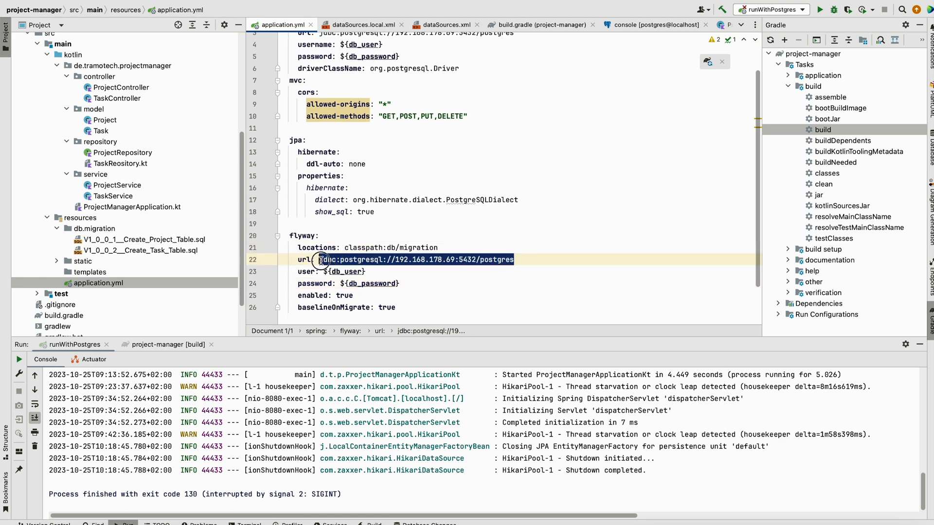
# Step: Replace the flyway and datasource url values with the ${db_url} placeholder
pyautogui.press('Delete')
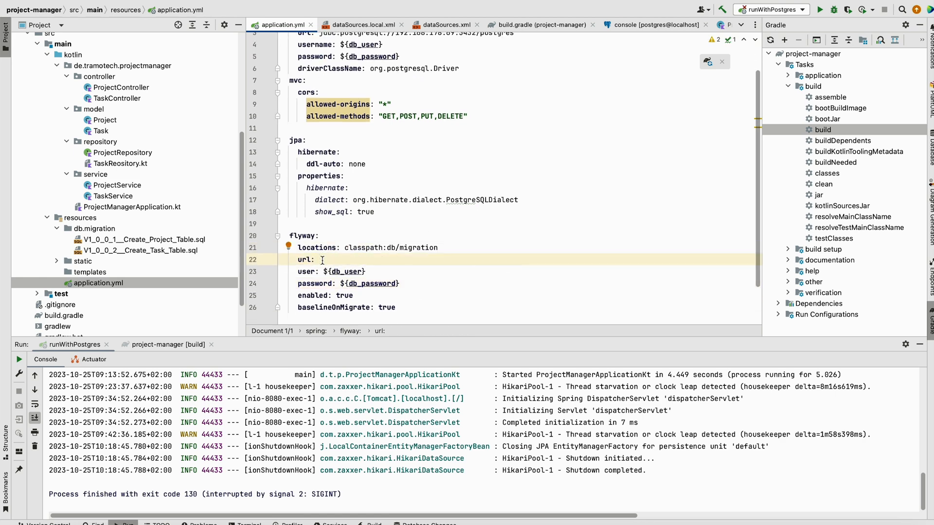
pyautogui.write('${db_url')
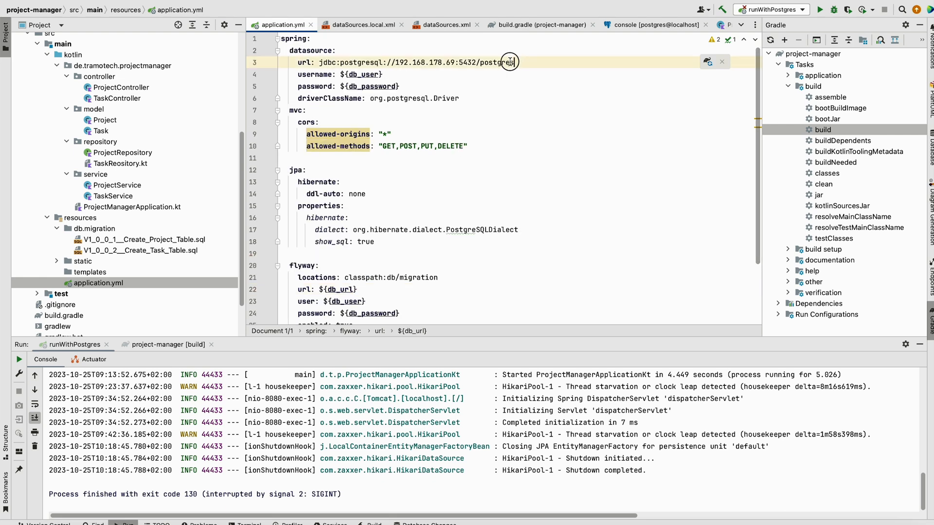
pyautogui.doubleClick(414, 62)
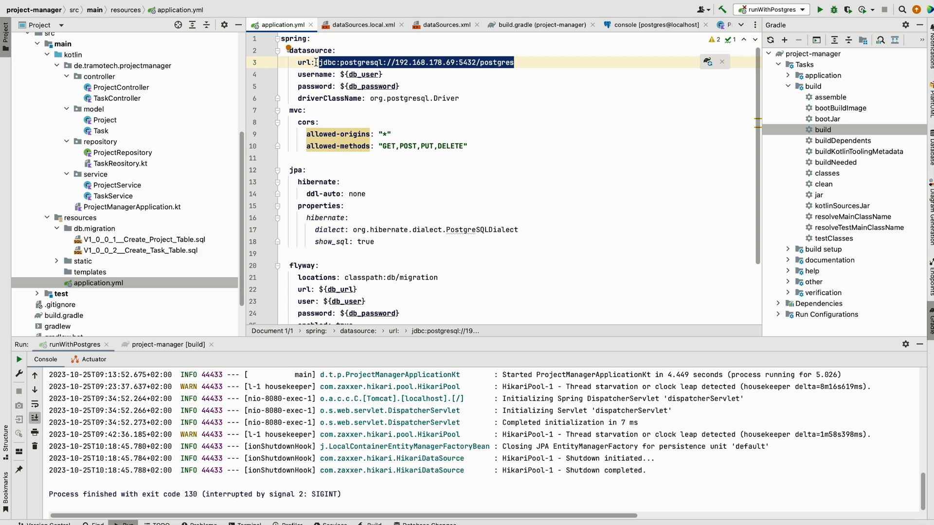
pyautogui.write('${db_url}')
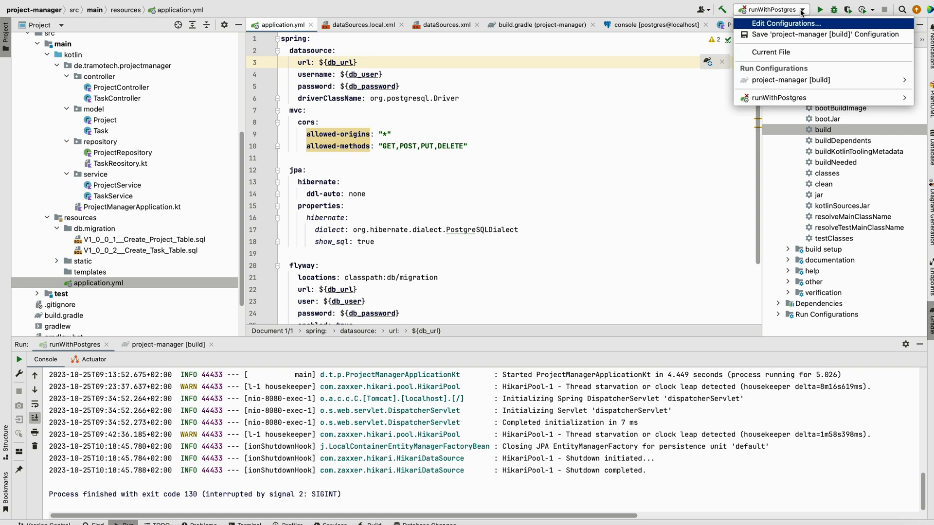
pyautogui.moveTo(795, 28)
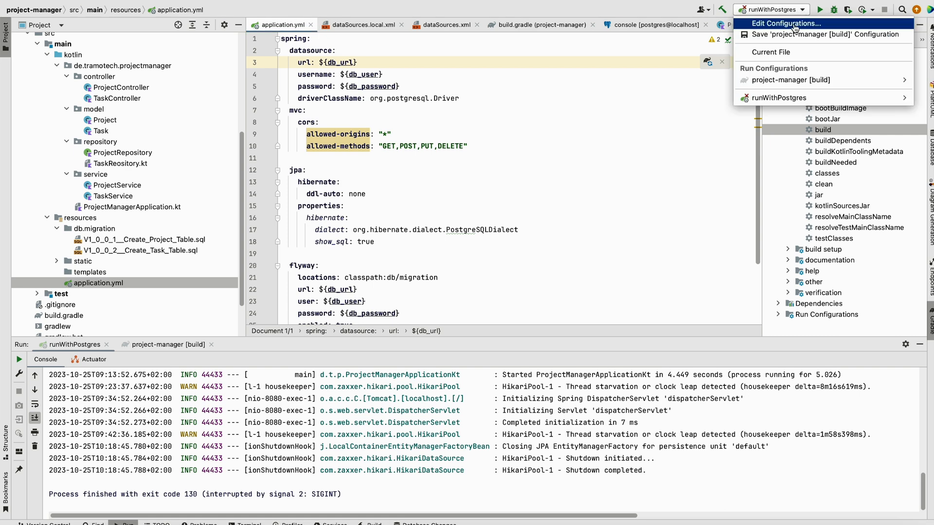
# Step: Reach the runWithPostgres configuration's environment variables editor with a new empty row
pyautogui.click(787, 24)
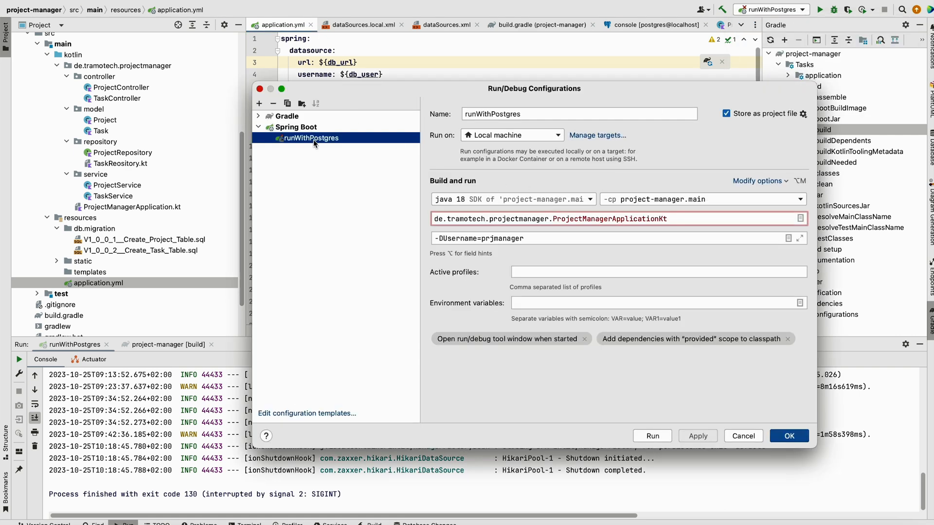
pyautogui.moveTo(804, 114)
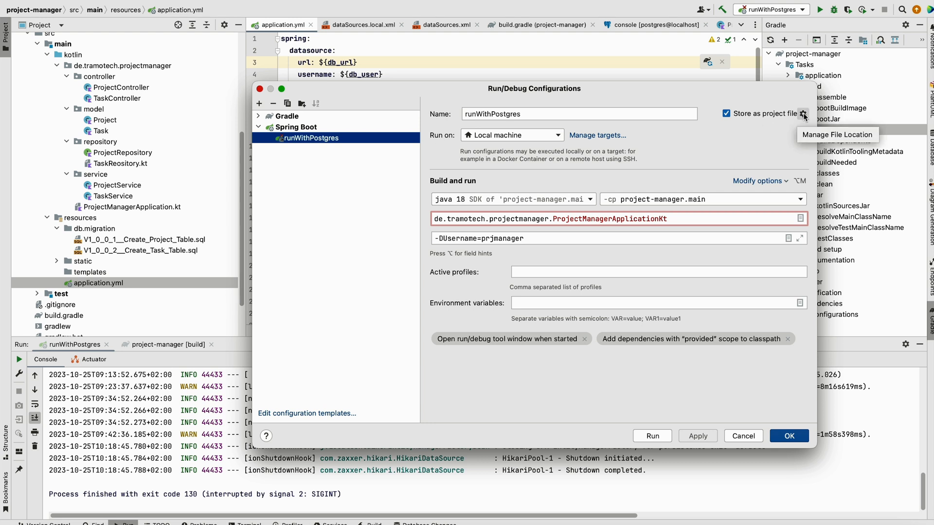
pyautogui.moveTo(372, 164)
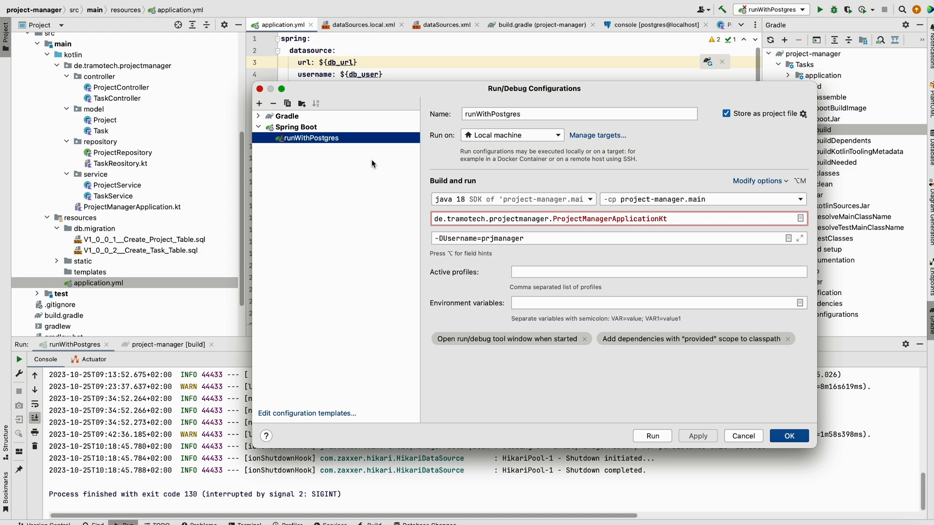
pyautogui.moveTo(757, 181)
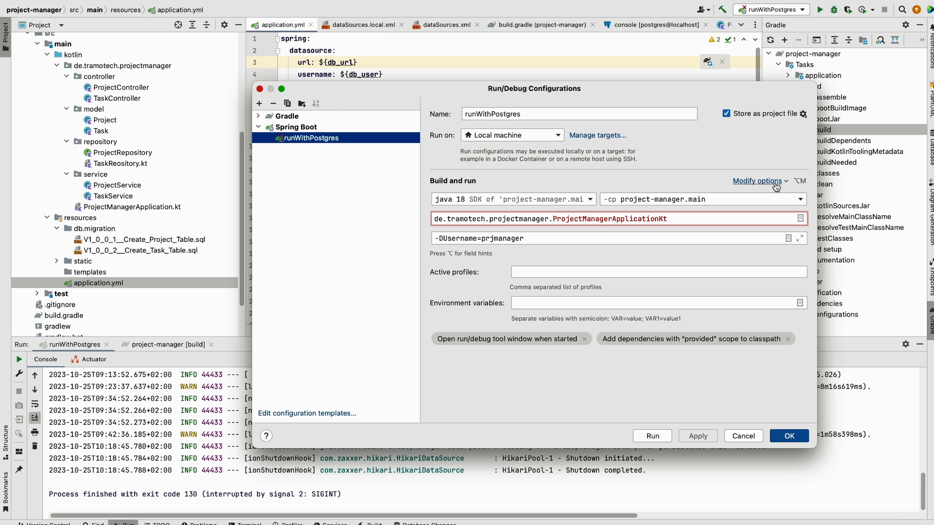
pyautogui.click(758, 181)
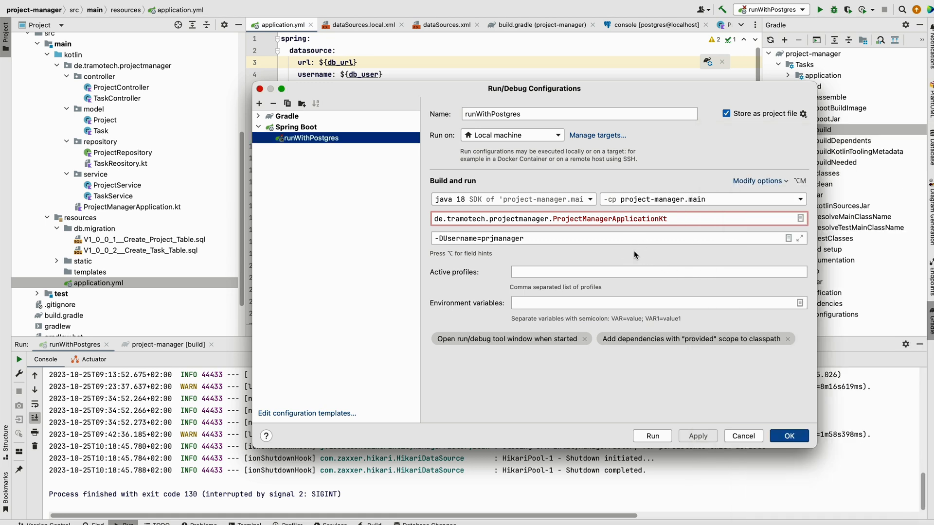
pyautogui.moveTo(800, 304)
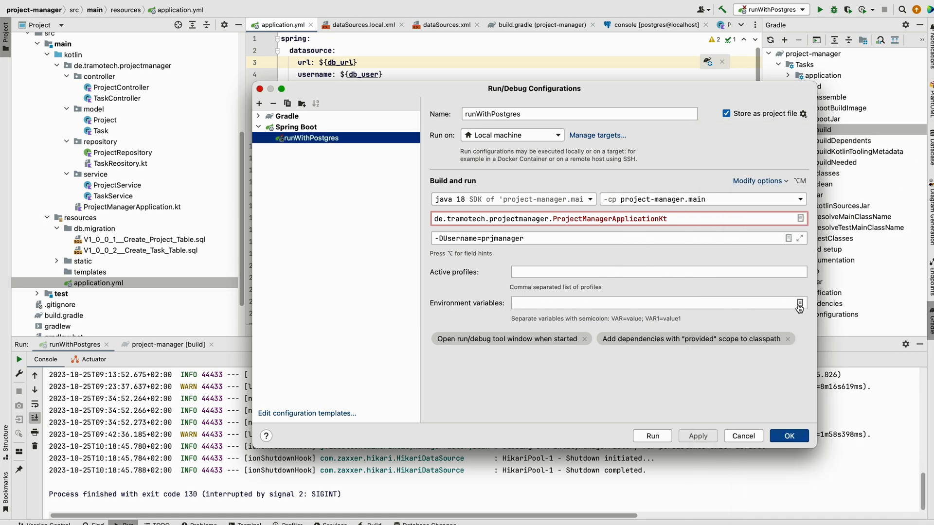
pyautogui.click(800, 304)
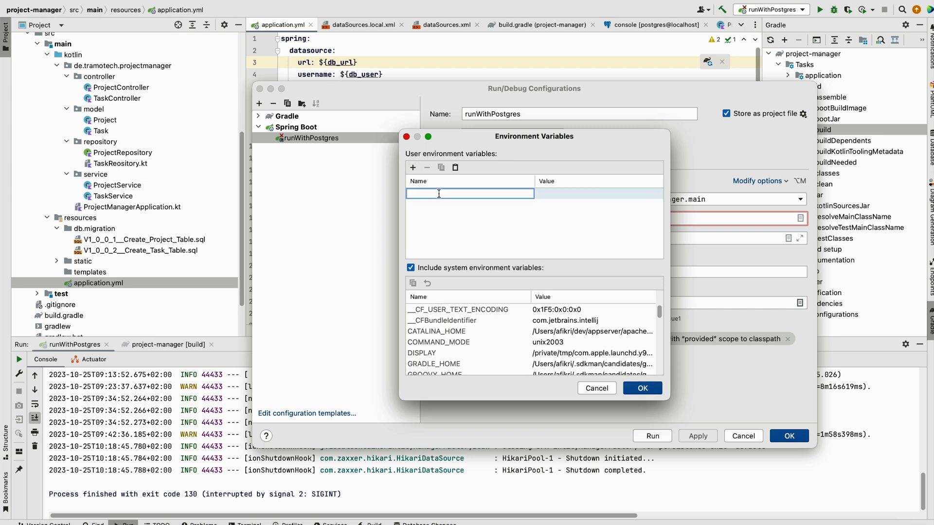
# Step: Add db_url and db_user variables, giving db_user the value prjmanager
pyautogui.write('db_url')
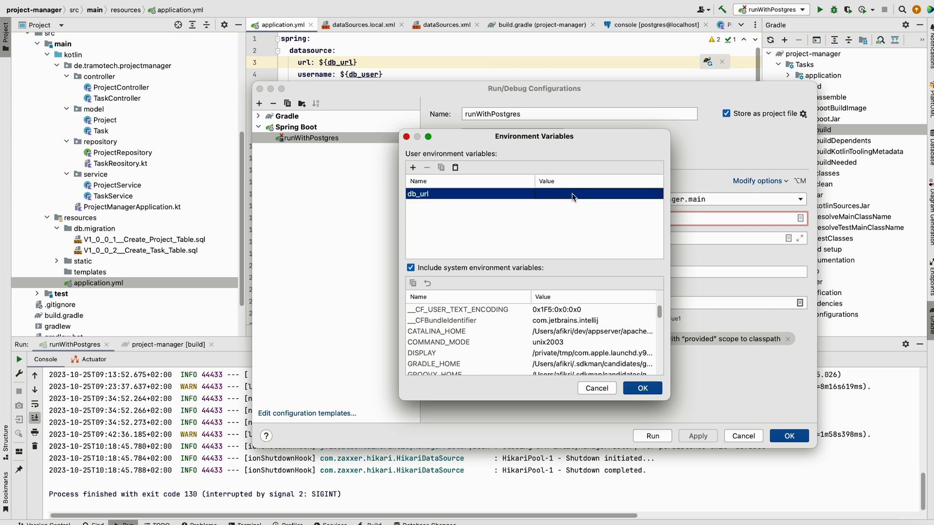
pyautogui.click(413, 167)
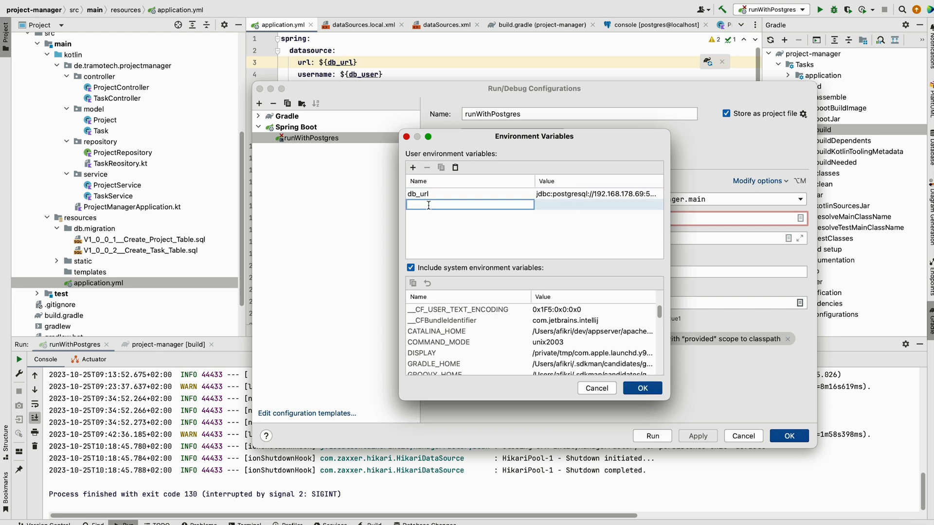
pyautogui.write('db_user')
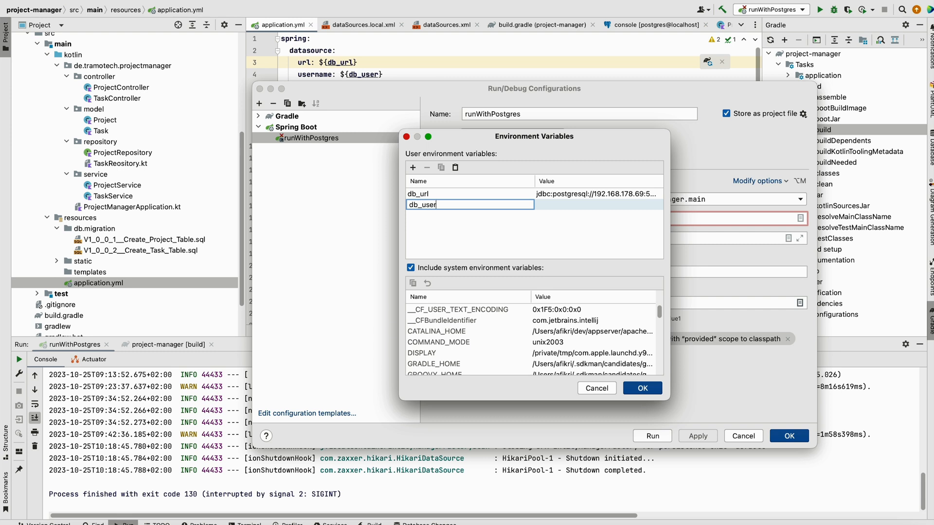
pyautogui.click(546, 204)
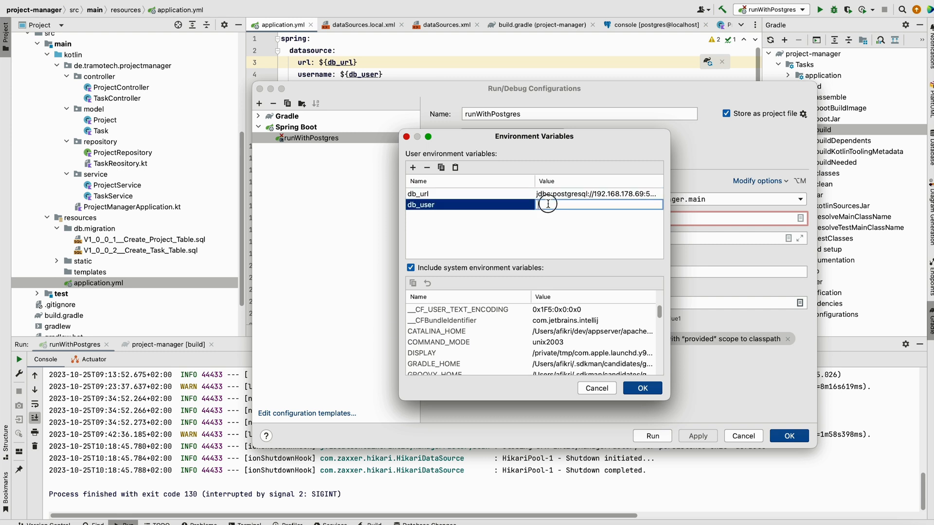
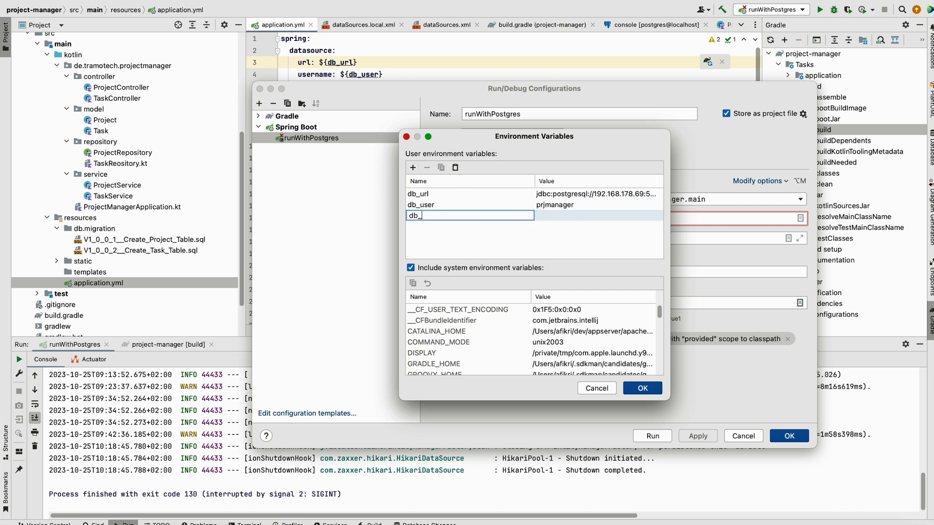
pyautogui.write('password')
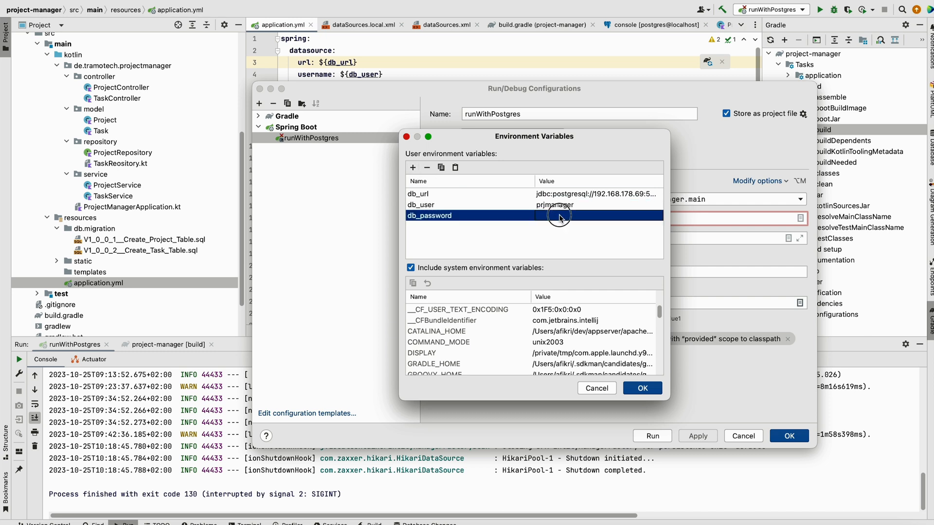
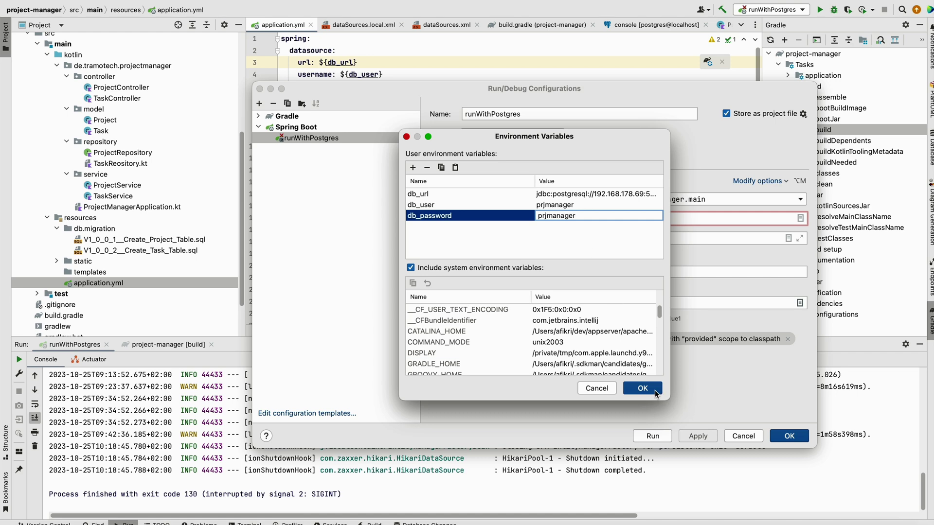
pyautogui.click(642, 388)
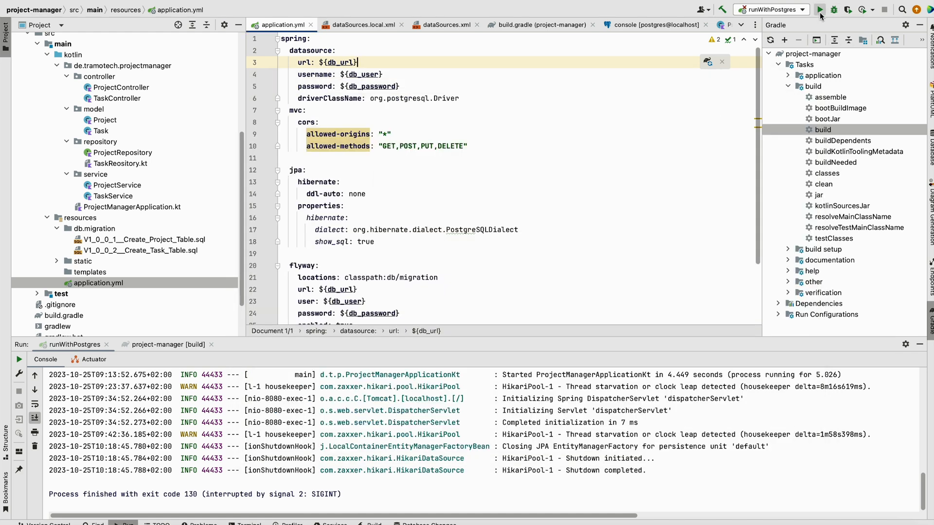
# Step: Launch runWithPostgres and check the console shows ProjectManagerApplicationKt started against PostgreSQL
pyautogui.click(820, 9)
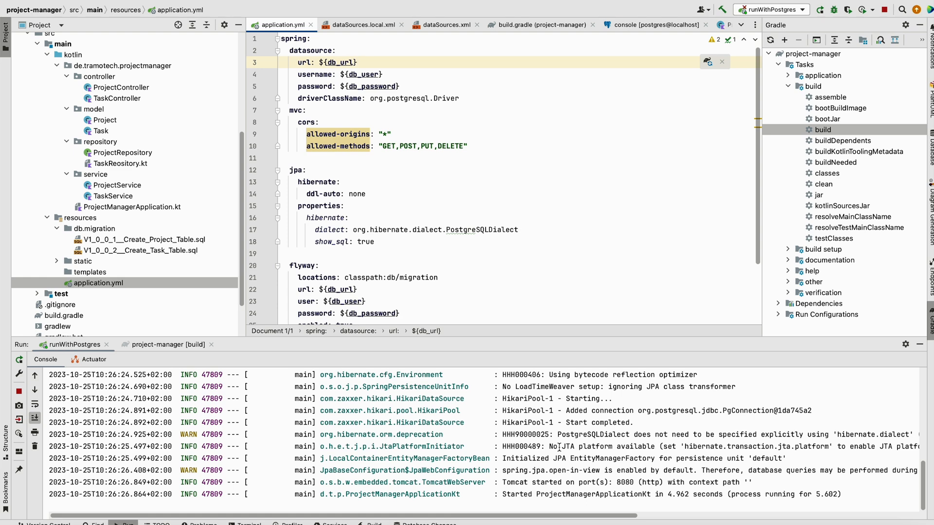
pyautogui.scroll(3)
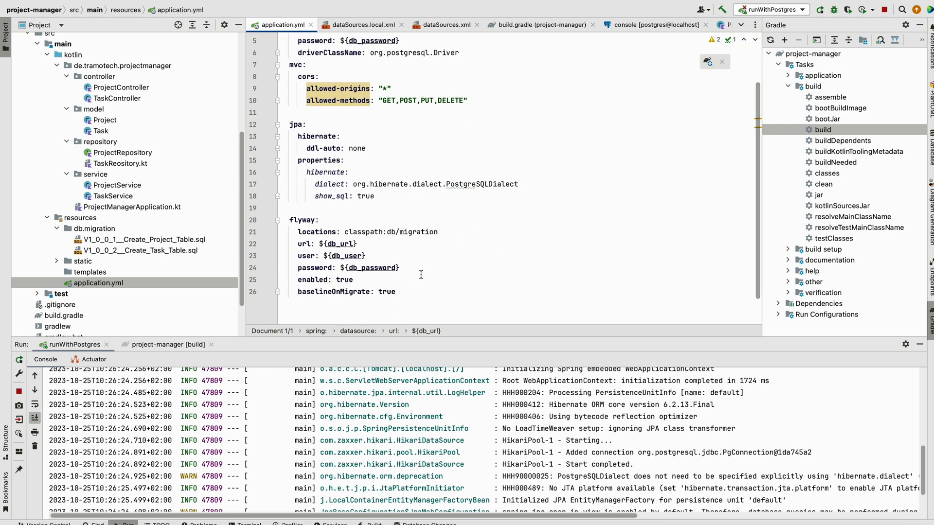
pyautogui.moveTo(305, 227)
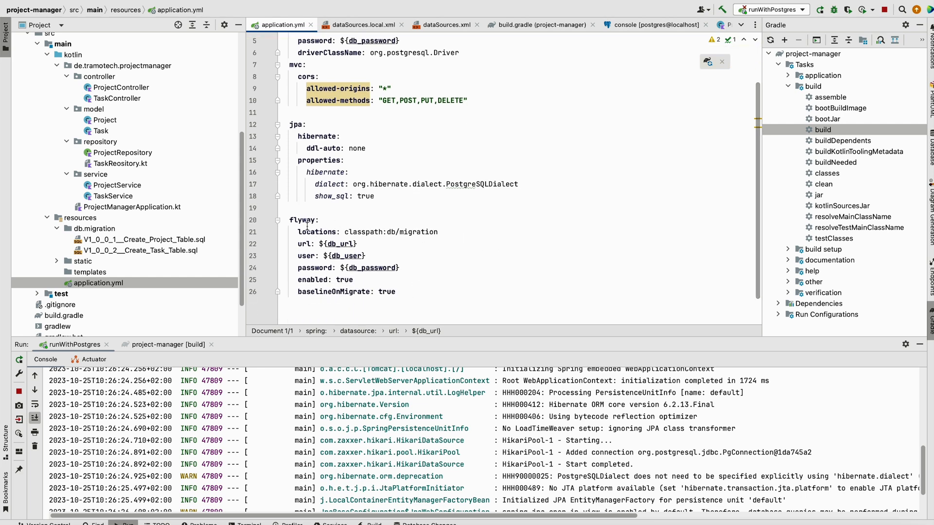
pyautogui.moveTo(338, 243)
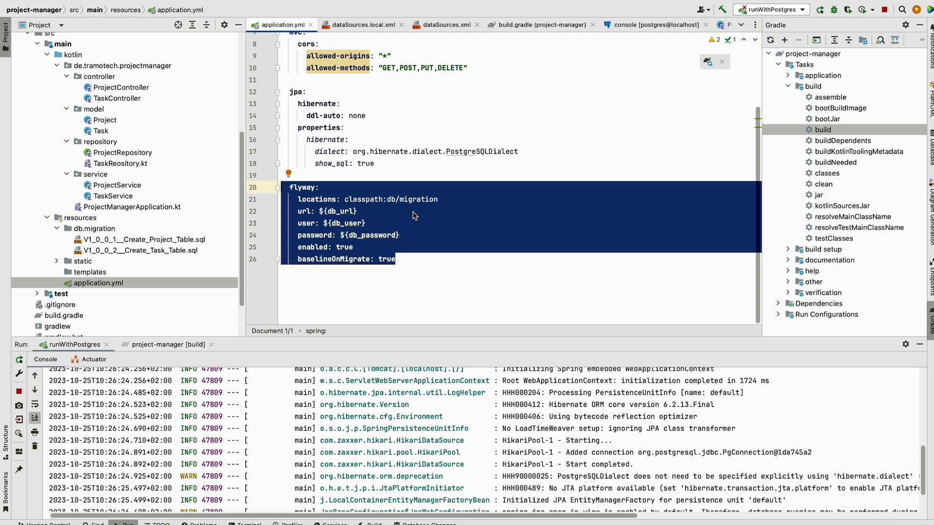
pyautogui.moveTo(344, 219)
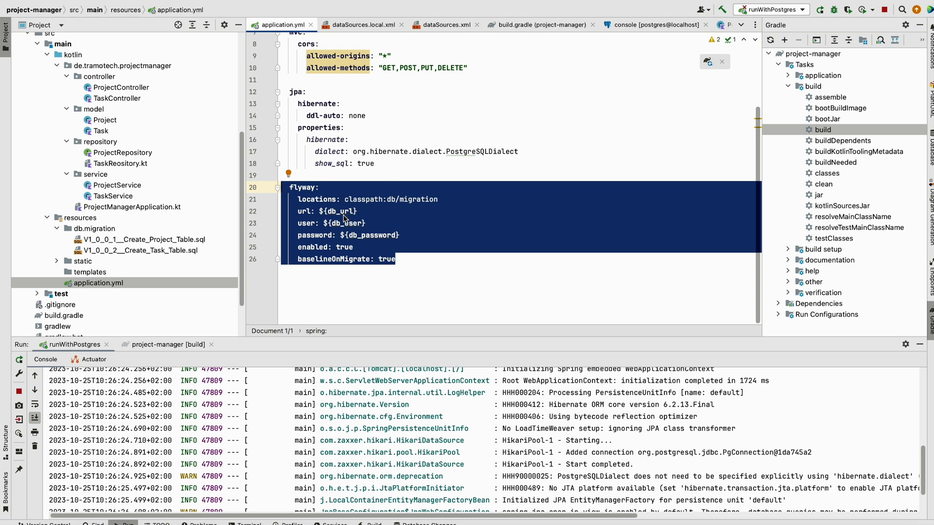
pyautogui.moveTo(354, 200)
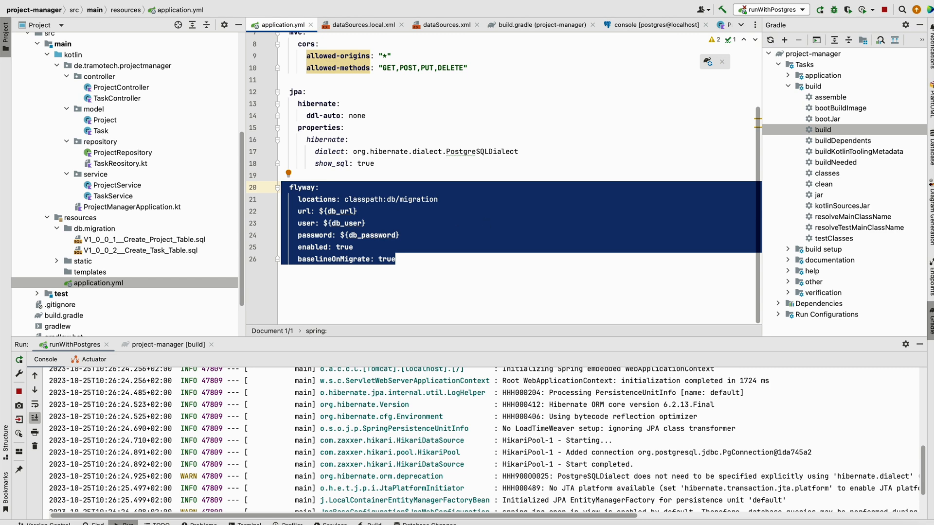
pyautogui.moveTo(487, 223)
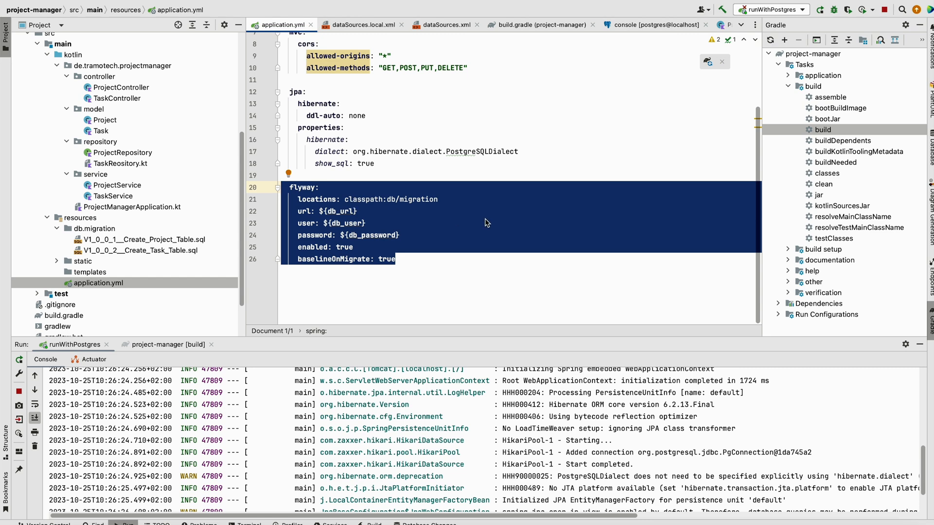